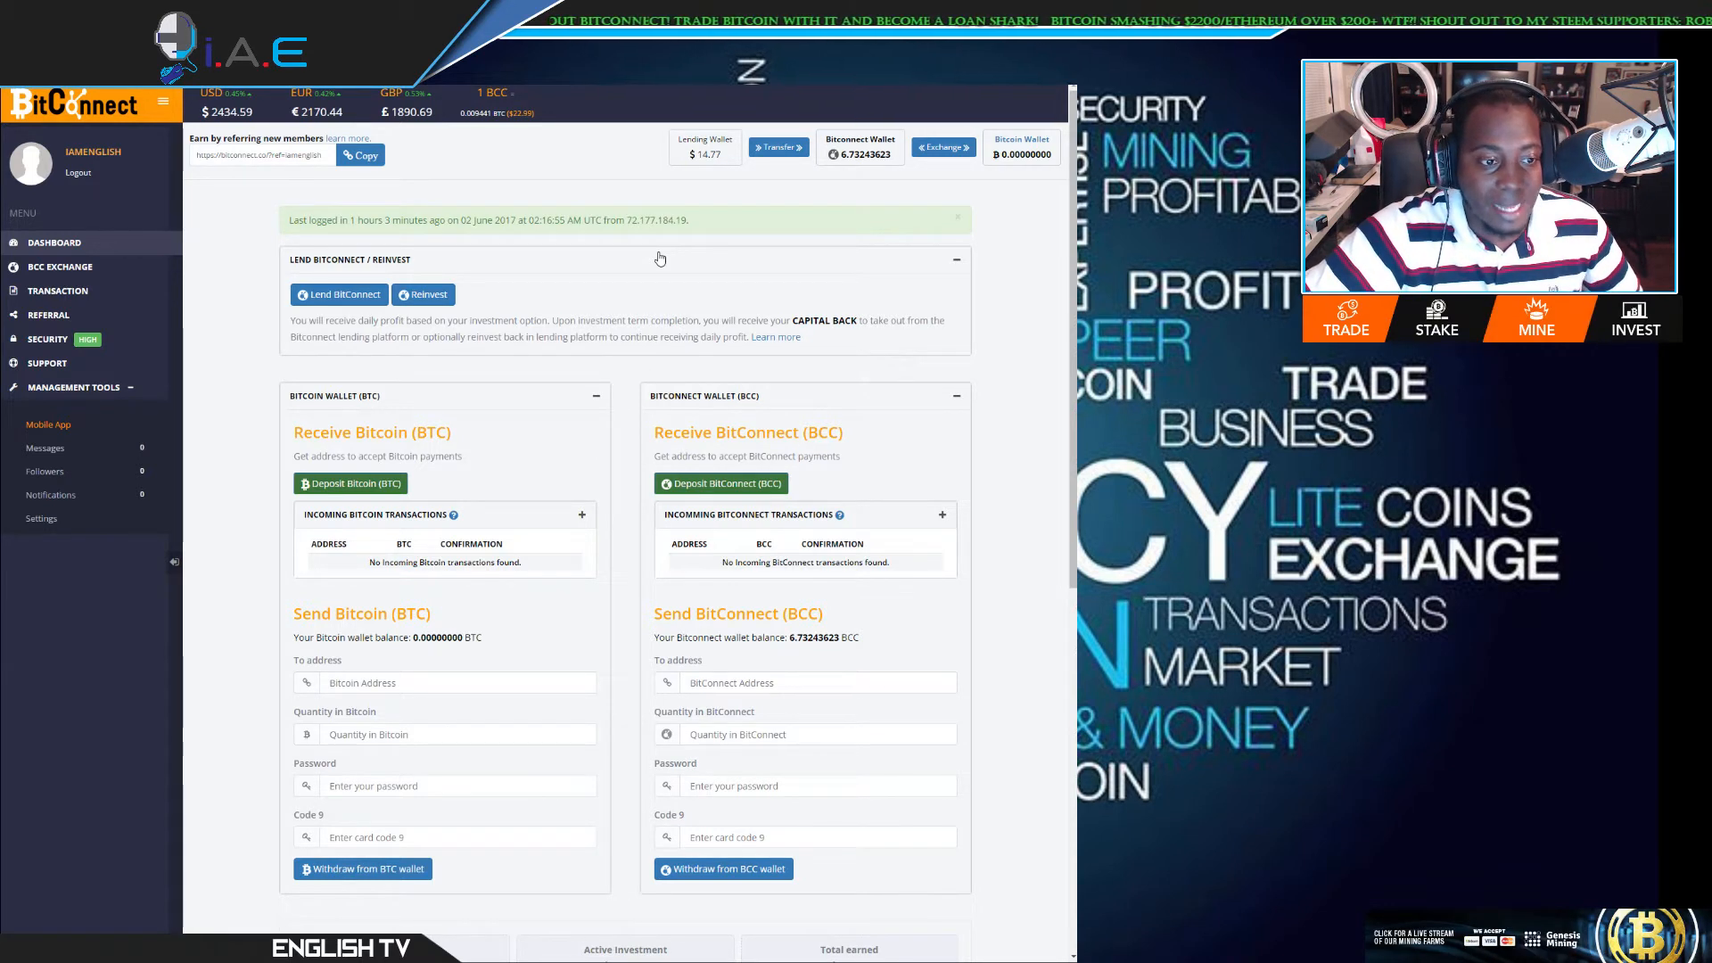
Scroll down the dashboard past the BTC and BCC wallet panels to the investment totals.
scroll("down", 3)
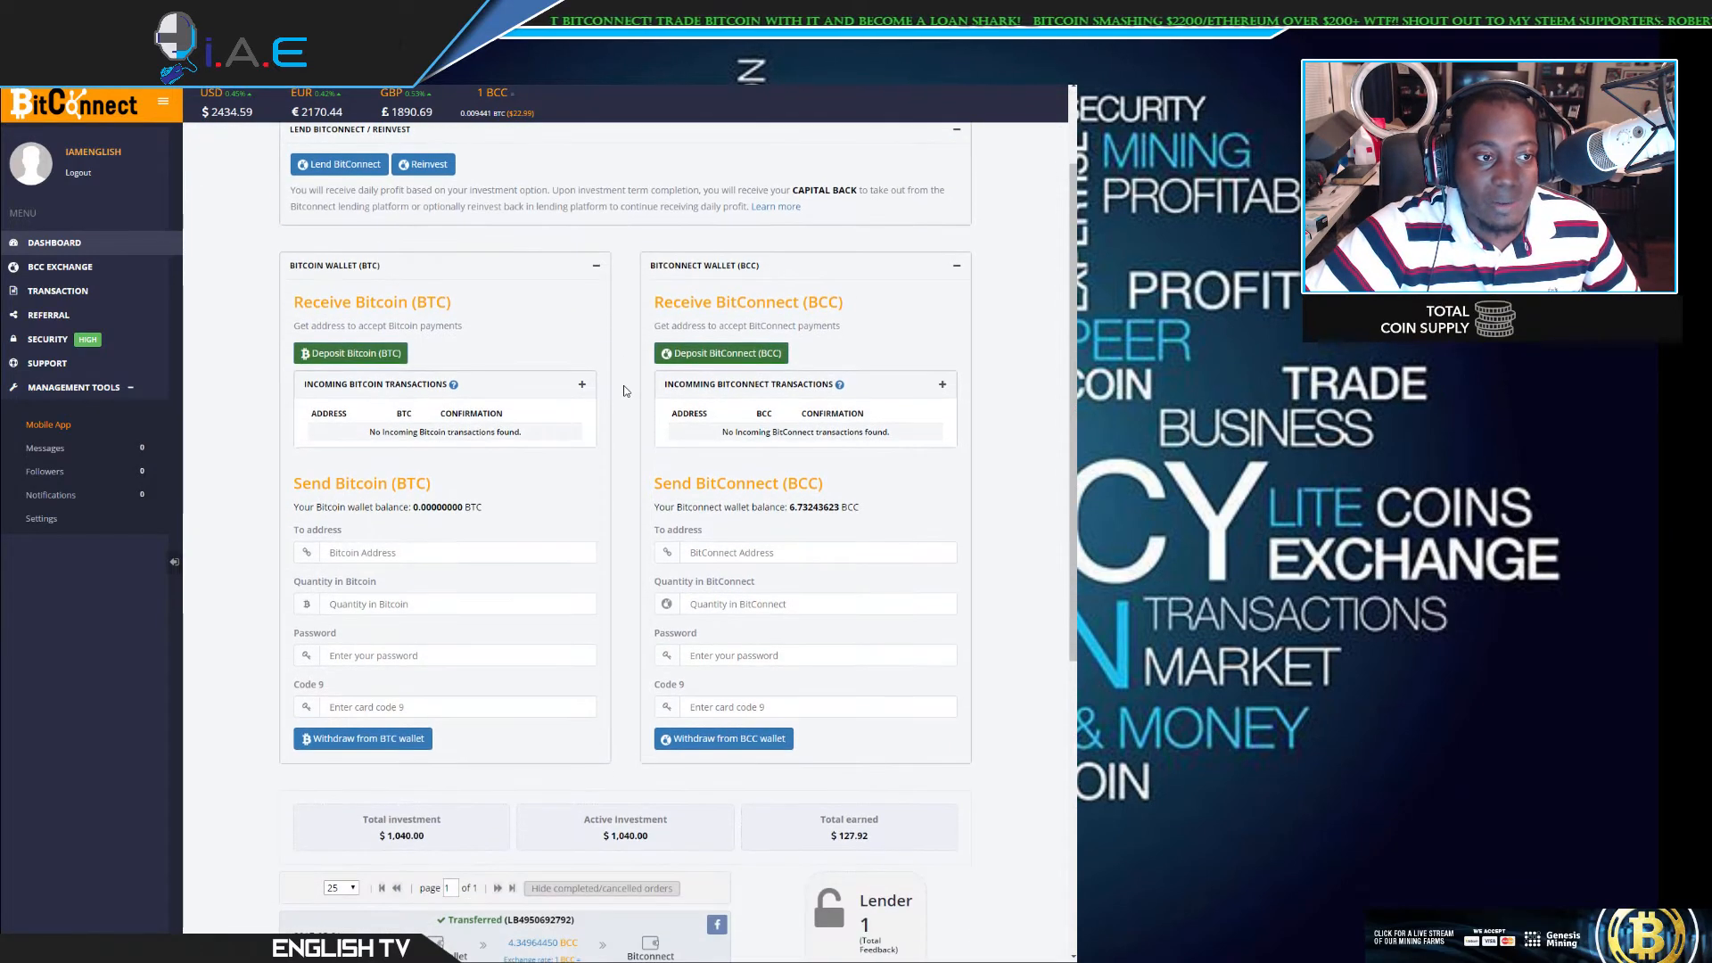
scroll("down", 3)
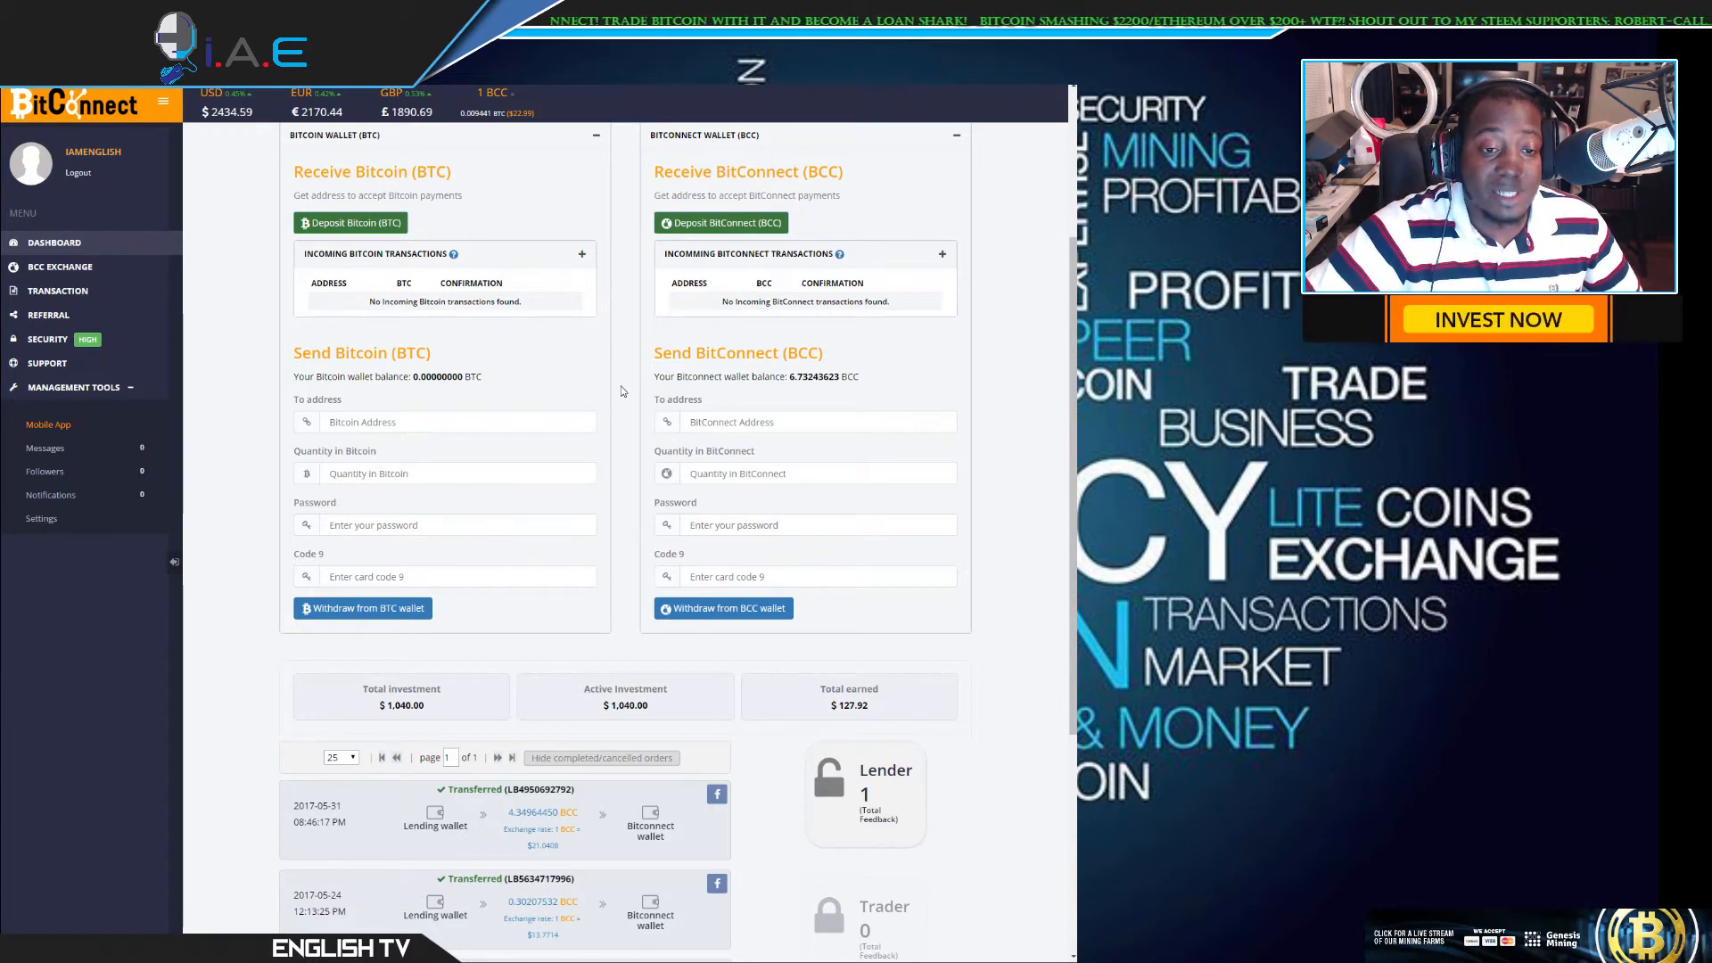
mouse_move(623, 432)
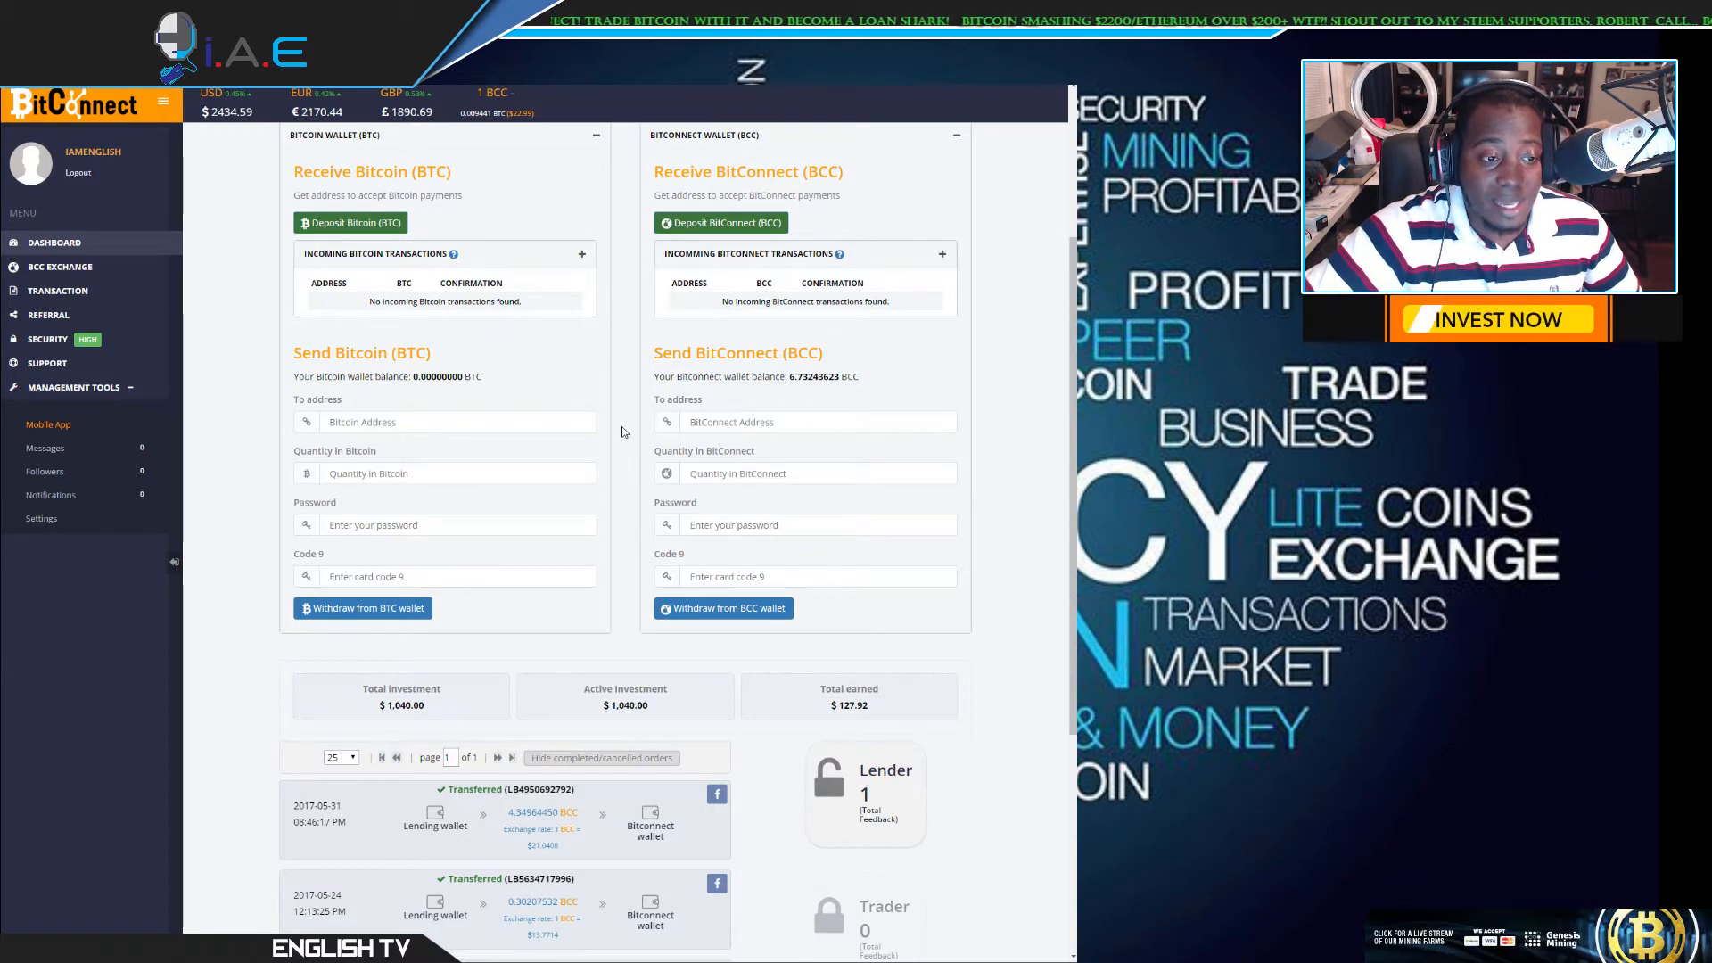
scroll("down", 3)
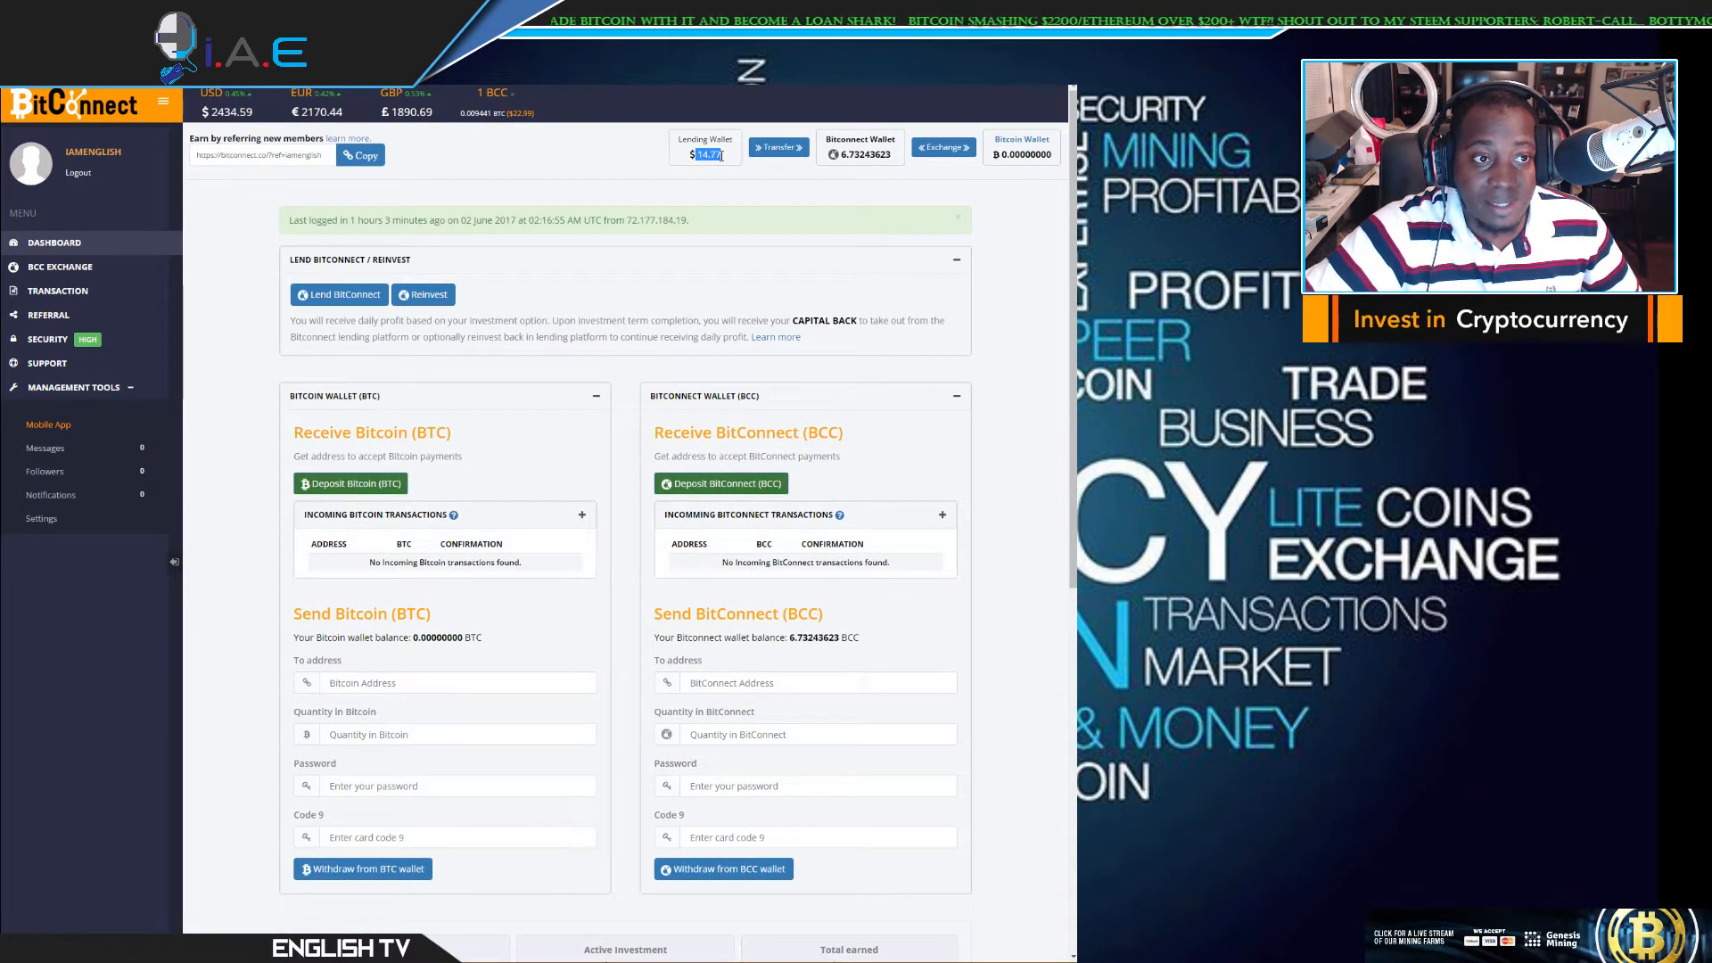
scroll("down", 3)
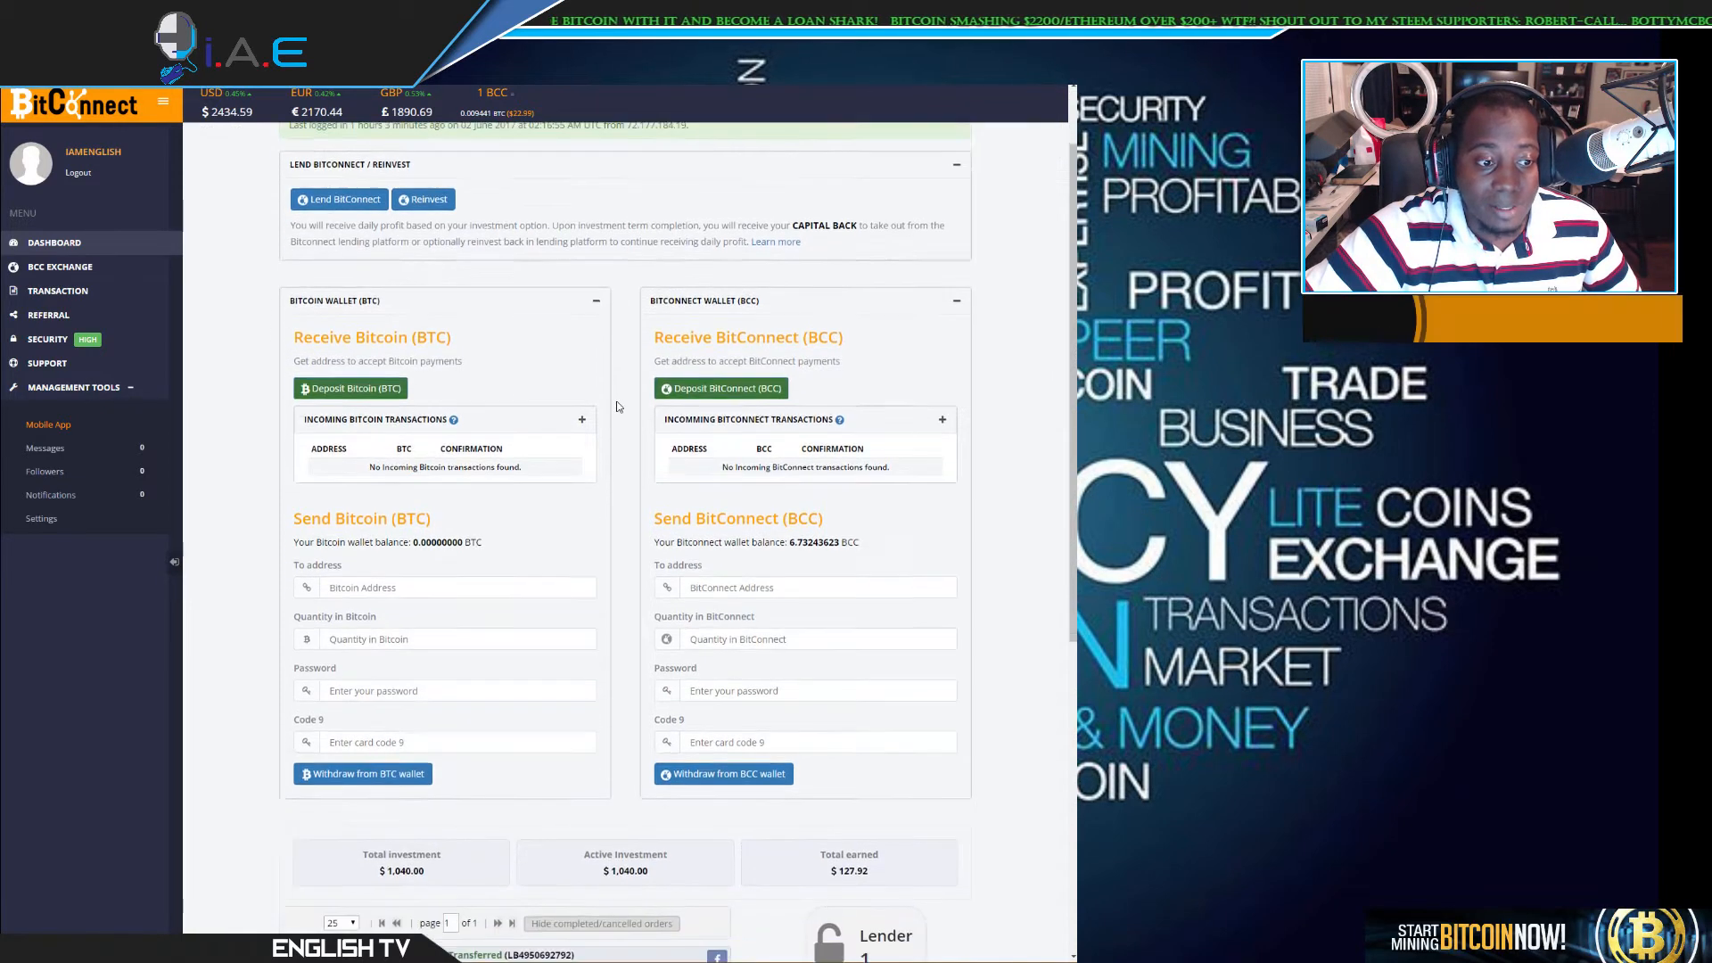
scroll("down", 3)
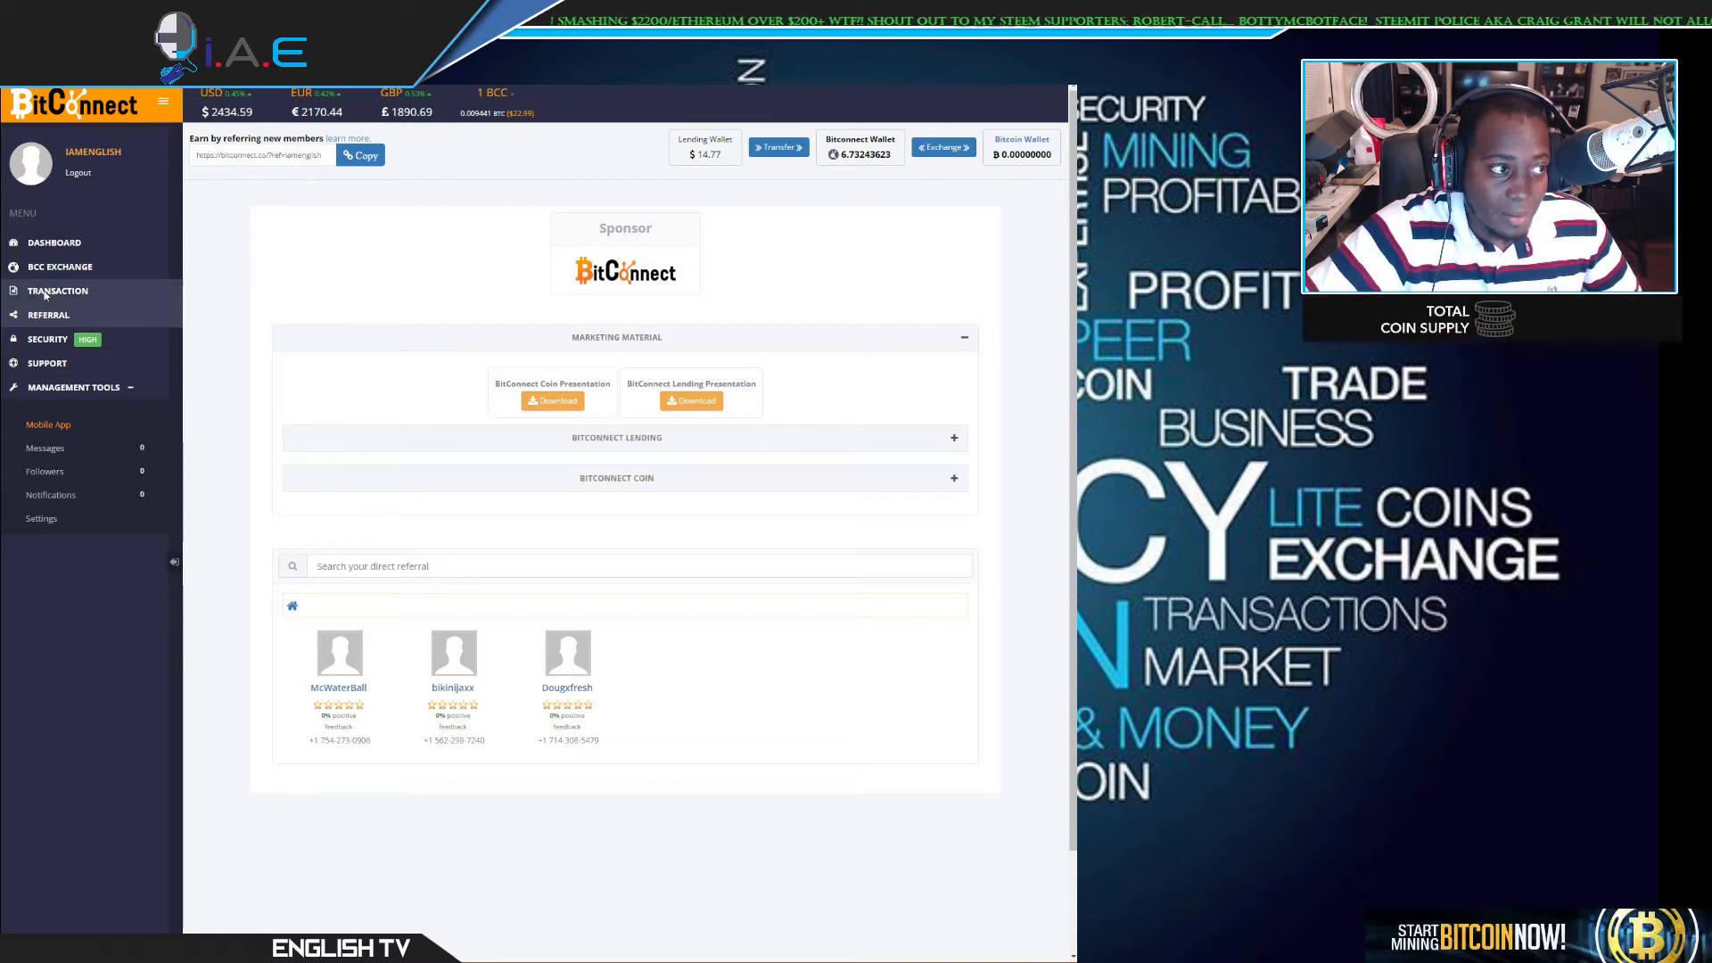
Show the Transaction Detail page listing the BitConnect wallet's lending transfers and BCC purchases.
left_click(58, 290)
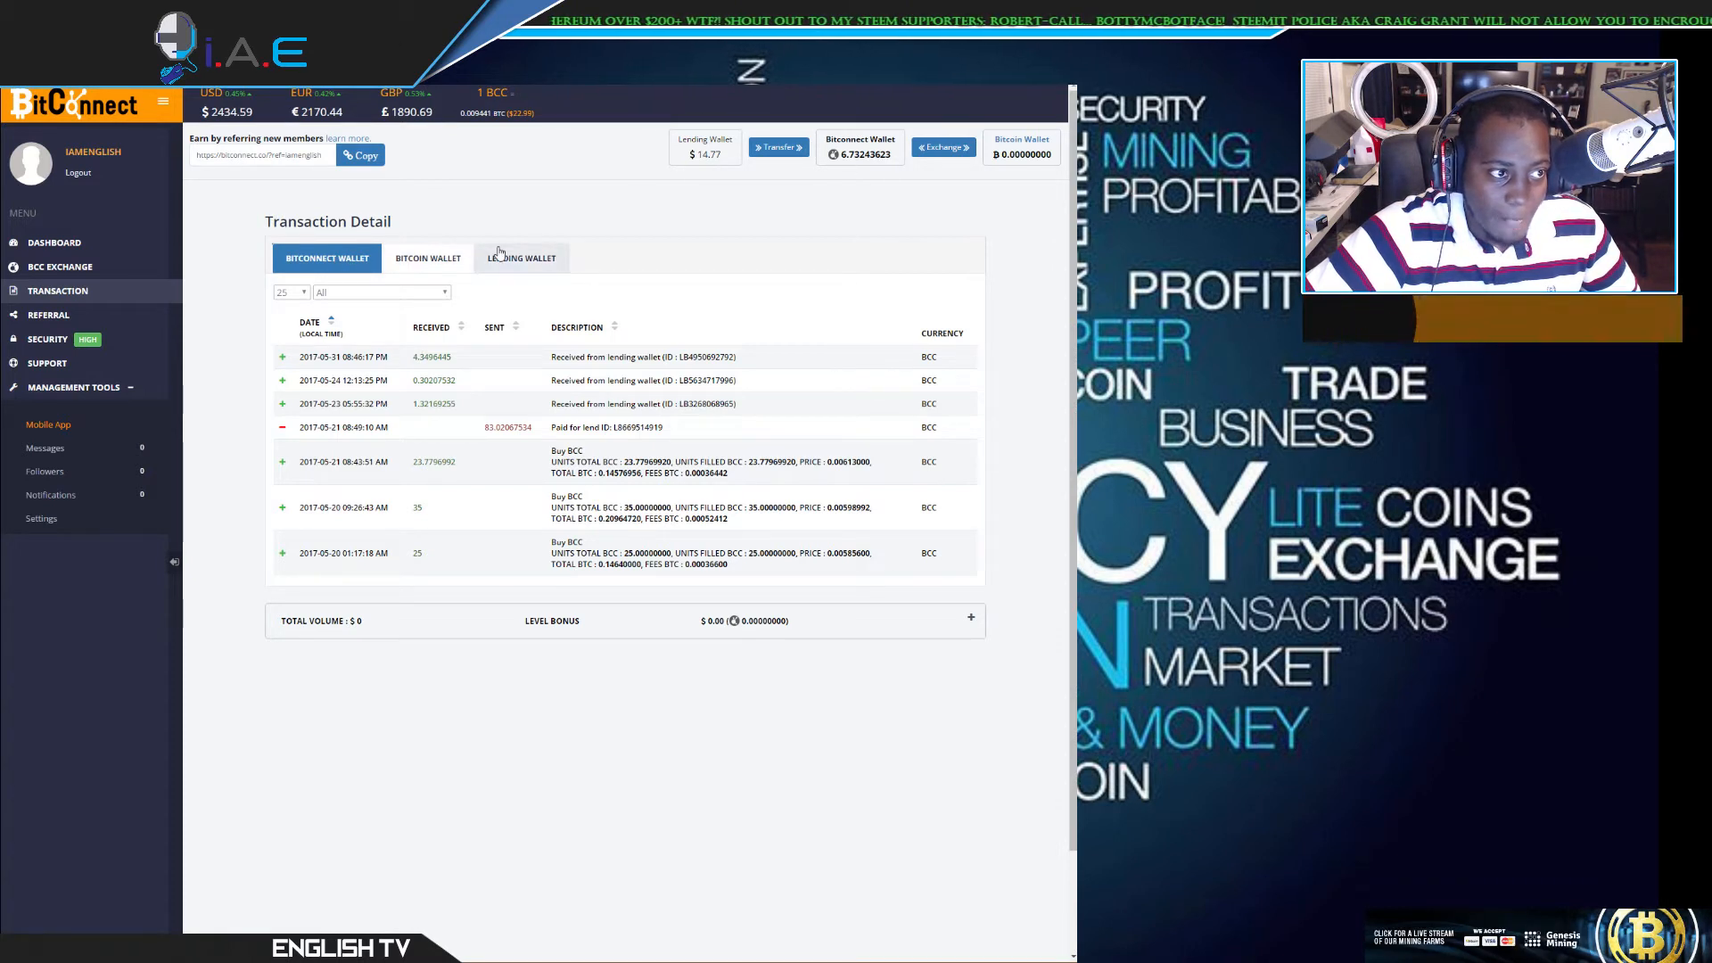
View the Bitcoin wallet's transactions, then the lending wallet's daily interest payouts on the $1,040 lend.
left_click(426, 257)
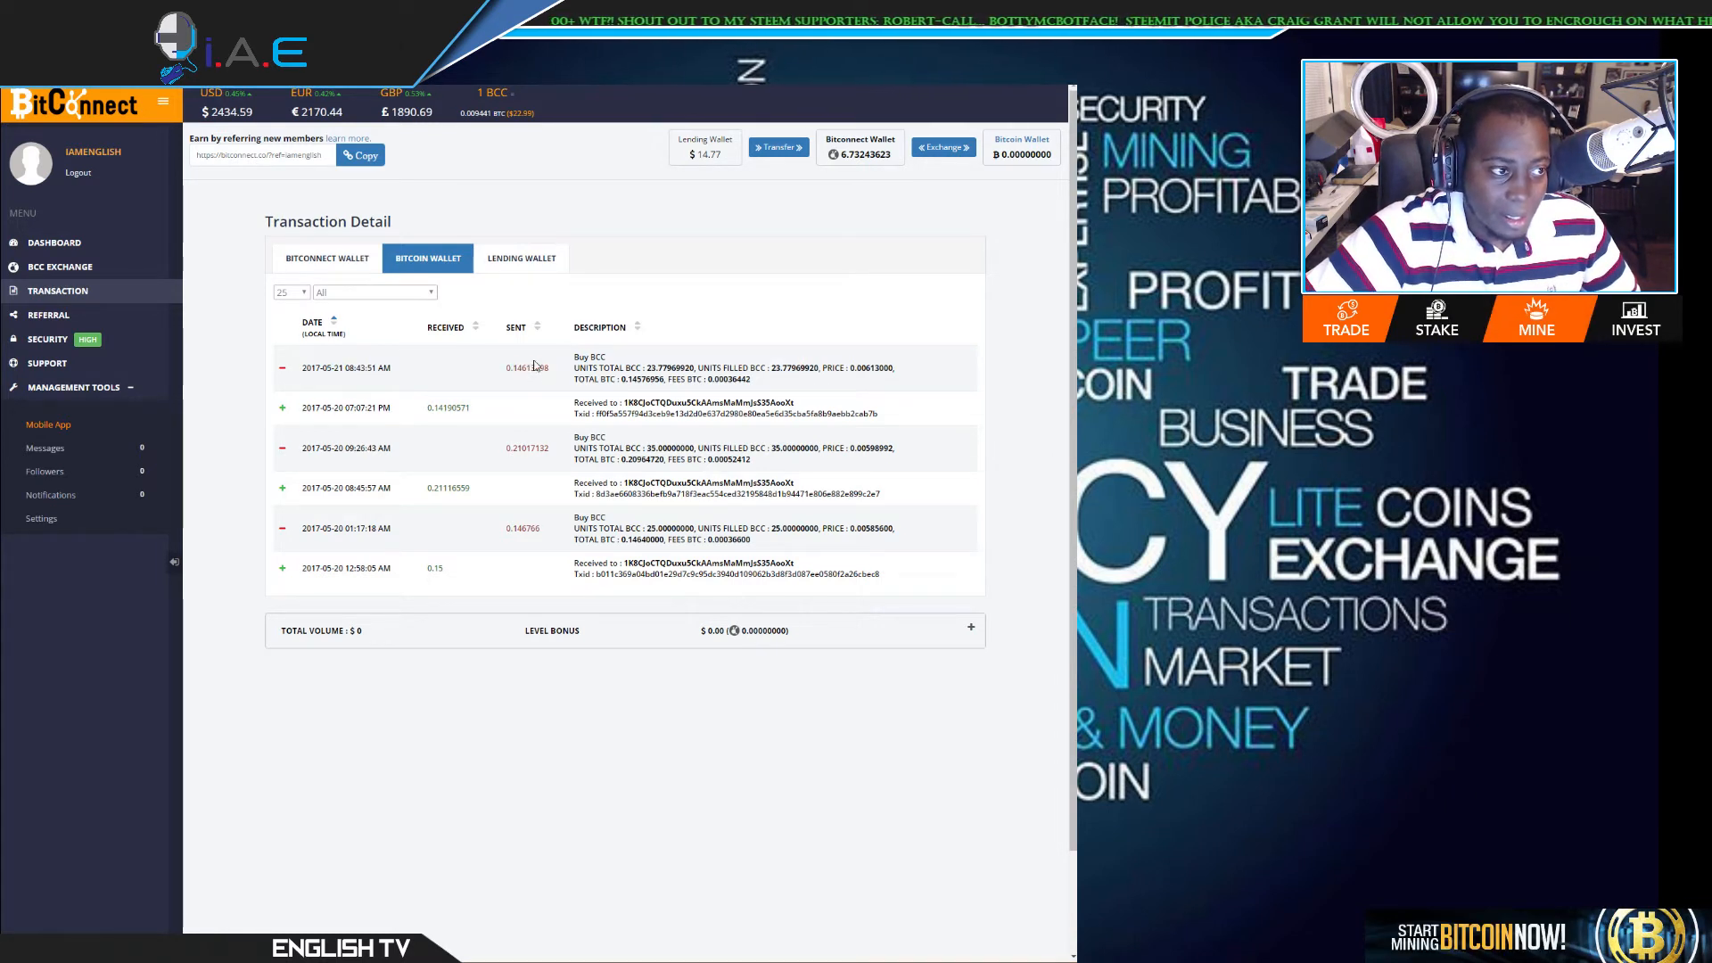
left_click(521, 257)
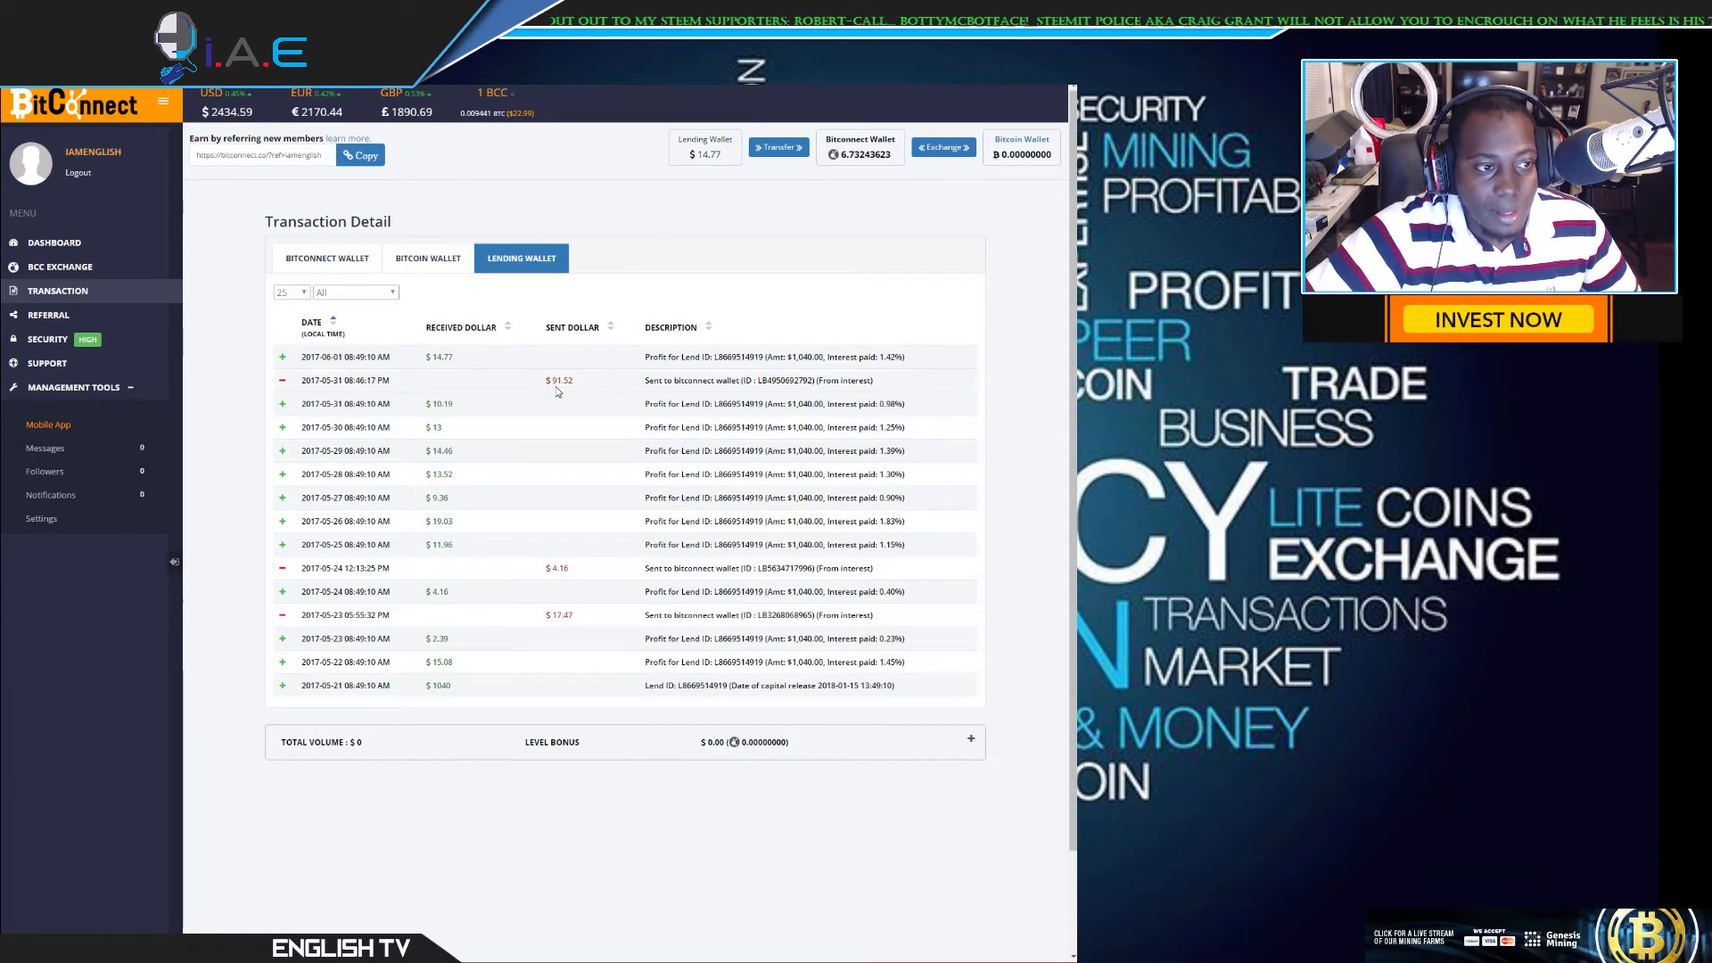
Highlight the $91.52 transfer to the BitConnect wallet and the $14.77 interest from 2017-06-01.
double_click(559, 380)
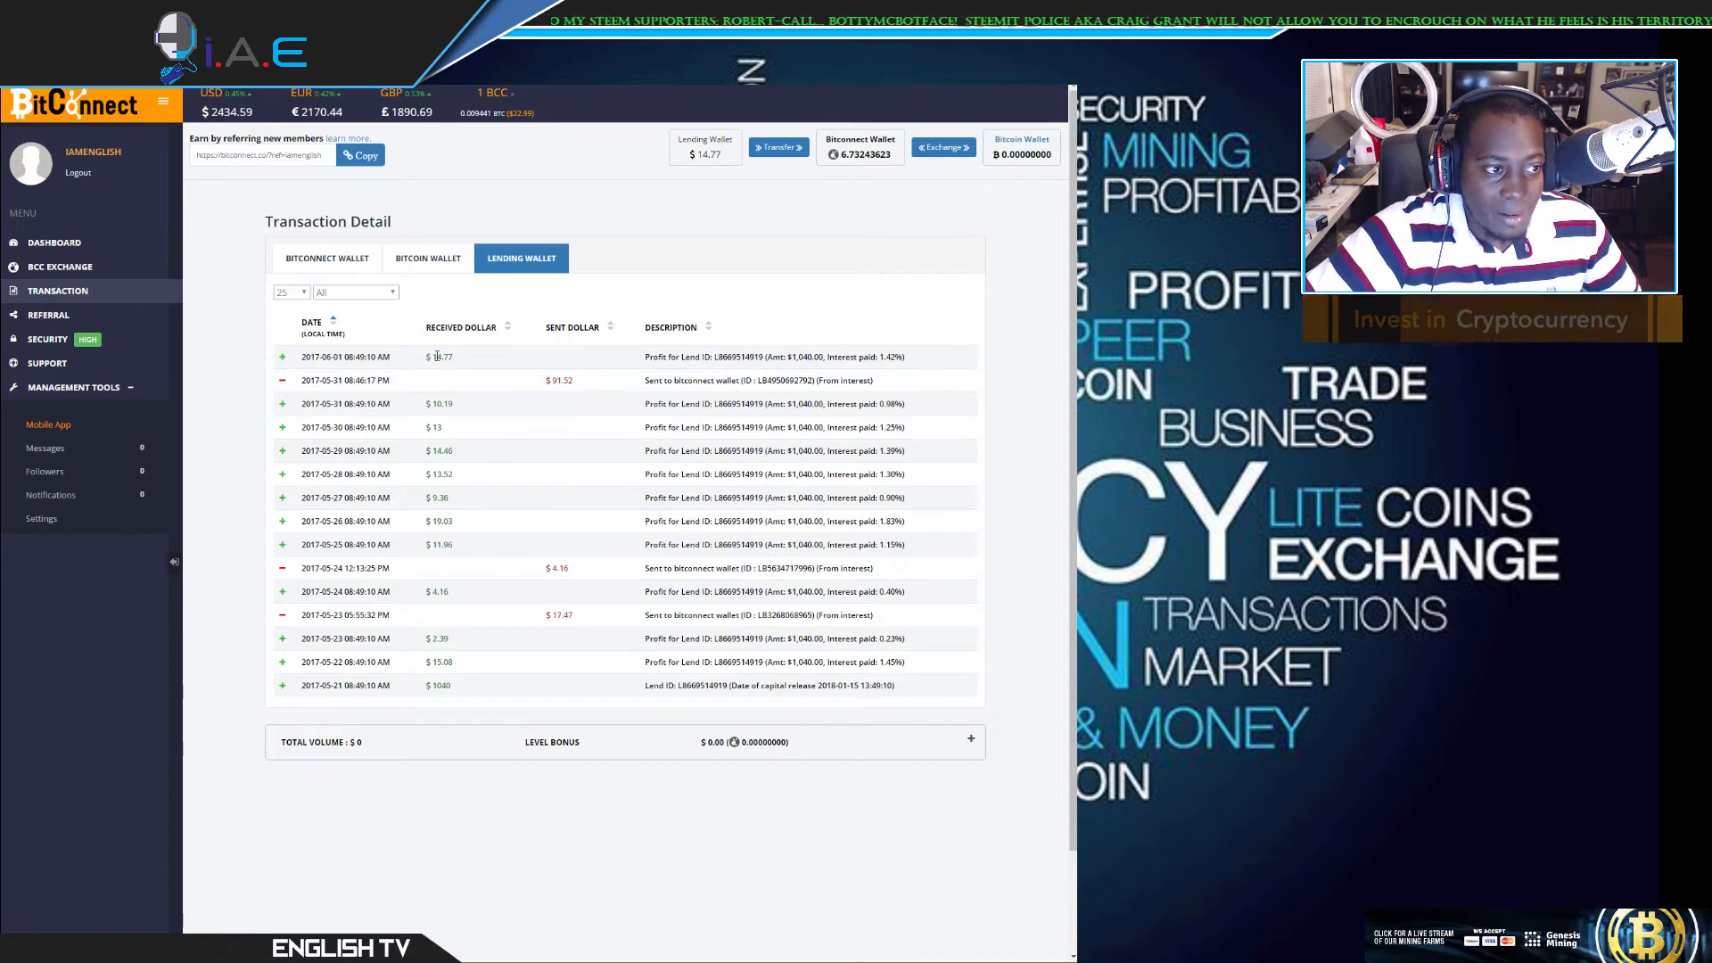
double_click(439, 357)
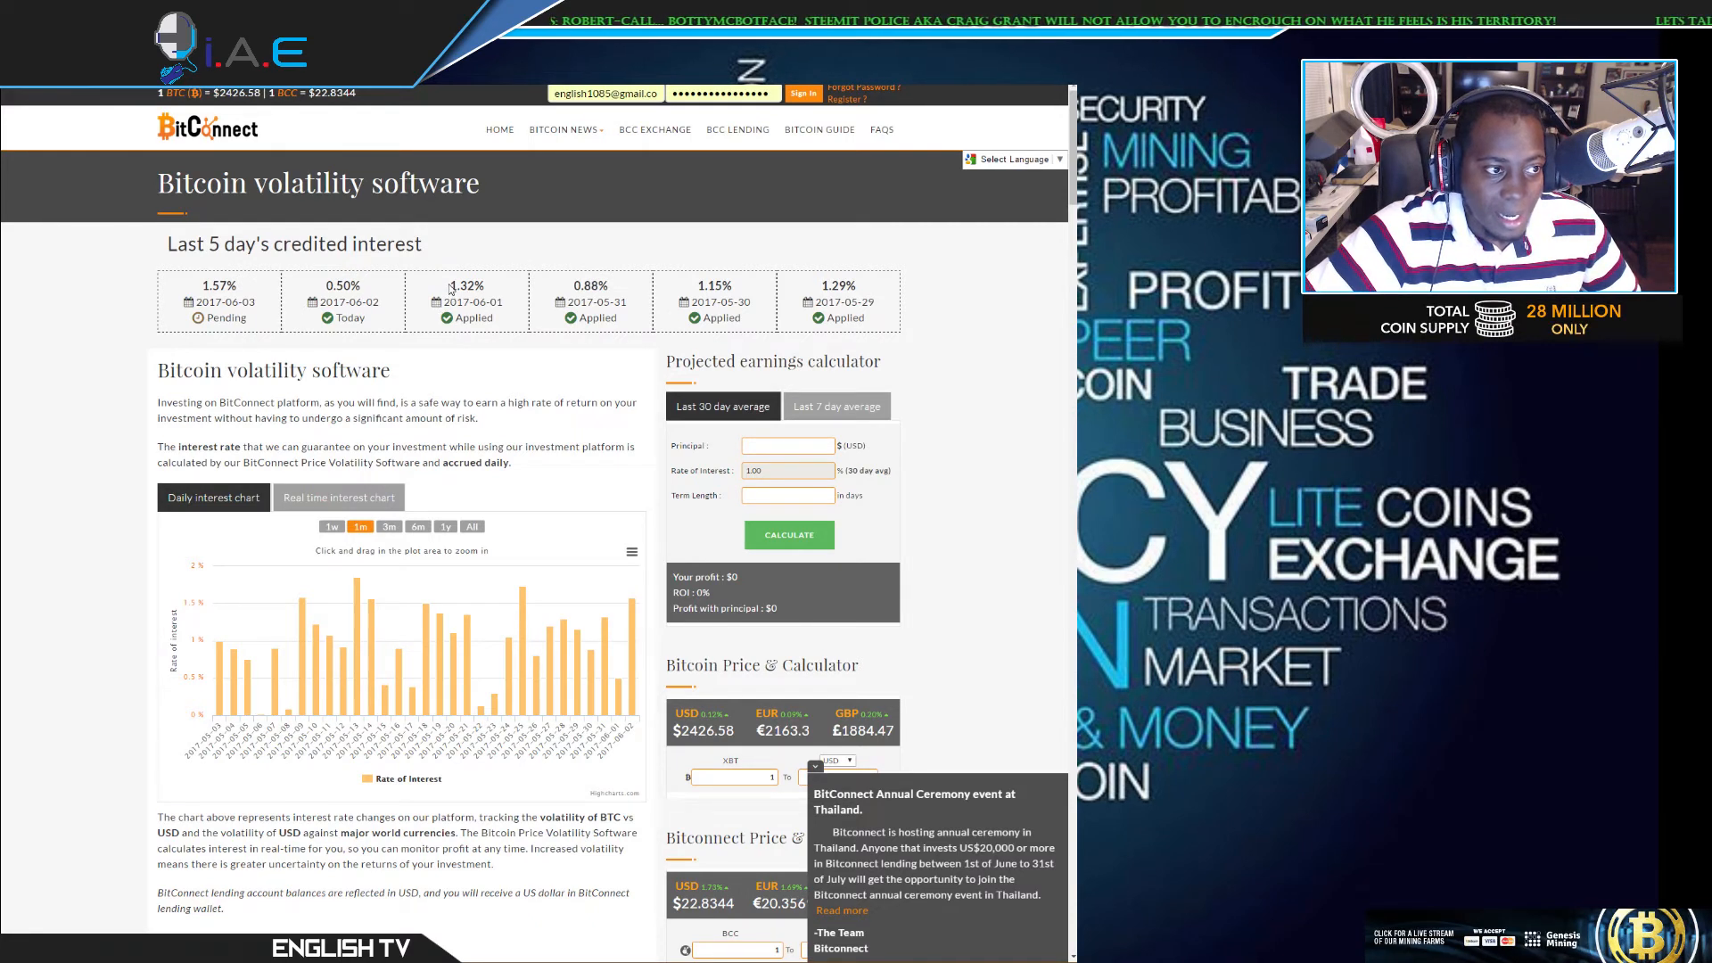
Highlight the 1.32% interest rate credited for 2017-06-01 on the volatility page.
double_click(467, 285)
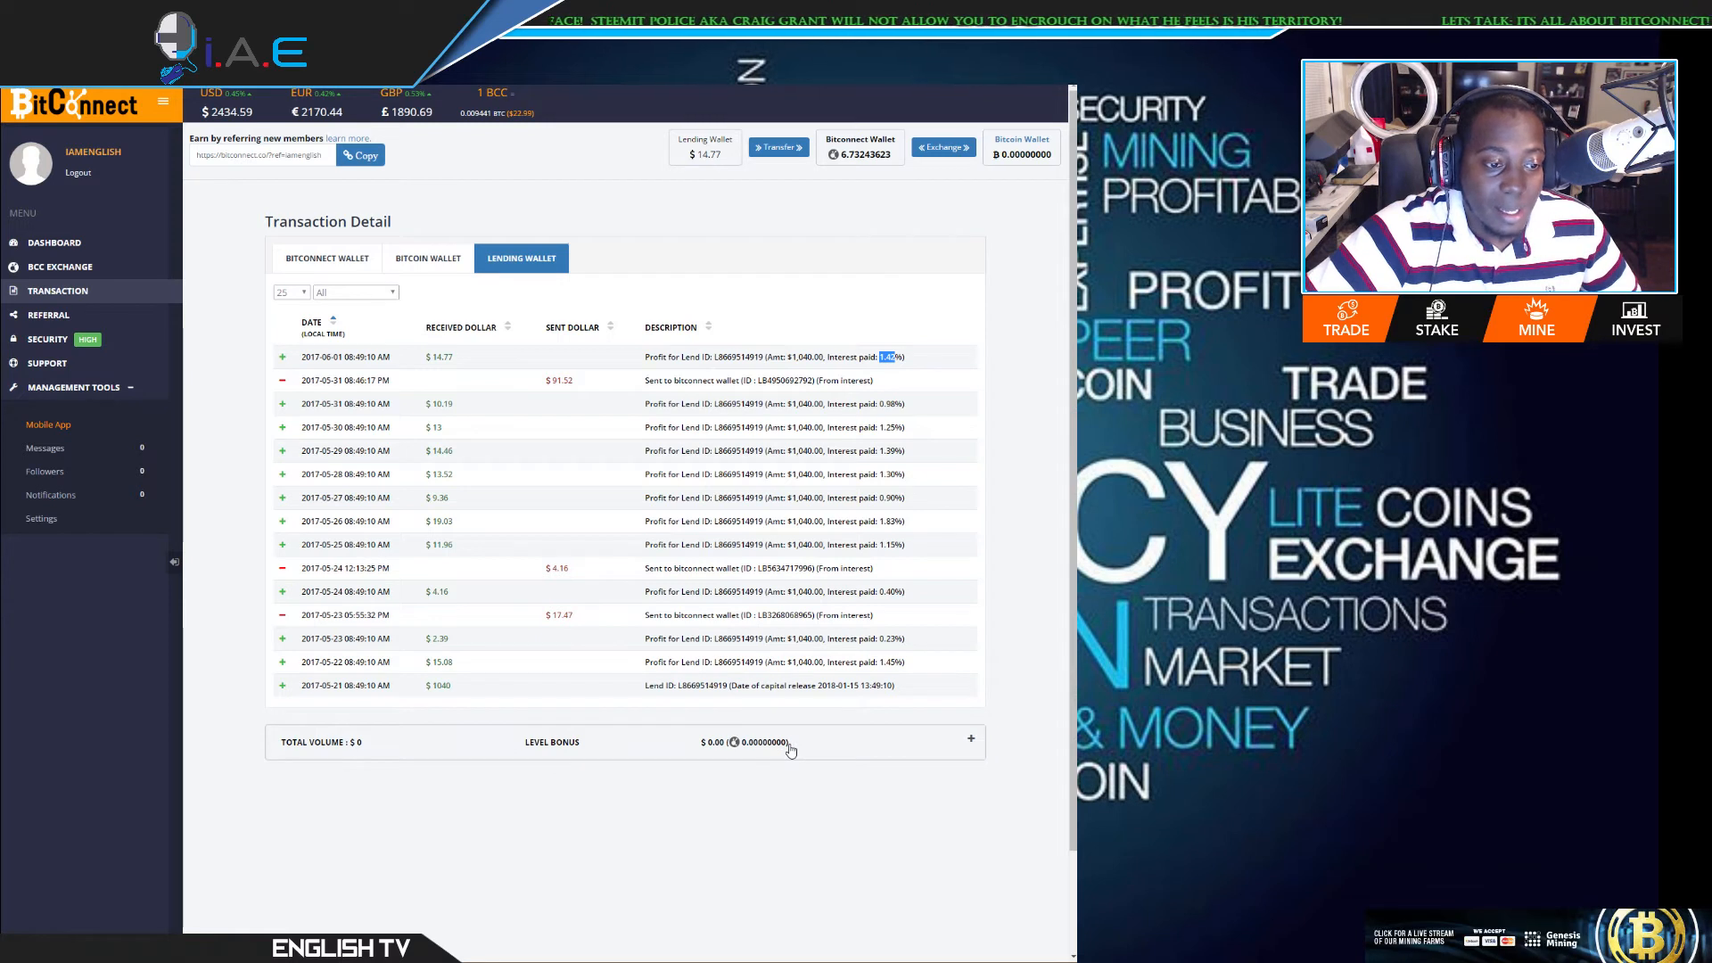
Expand the Total Volume / Level Bonus bar, which reports no level bonus found.
left_click(968, 742)
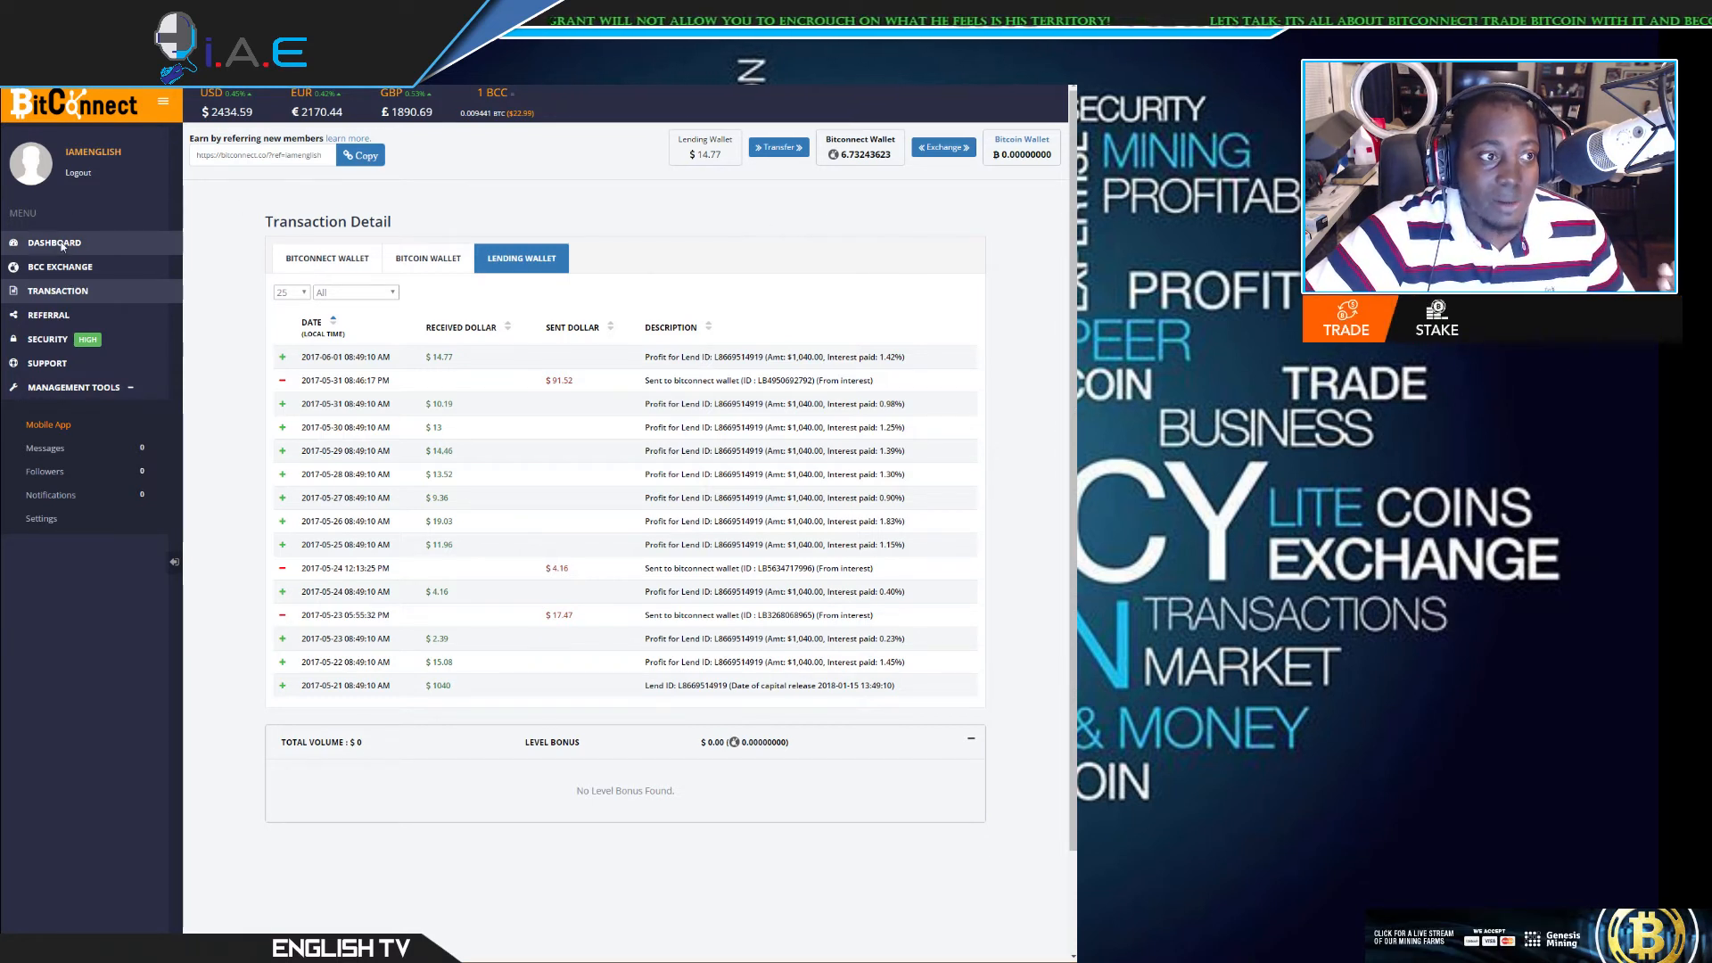
Go back to the dashboard with the wallet panels and $1,040 investment total.
left_click(53, 241)
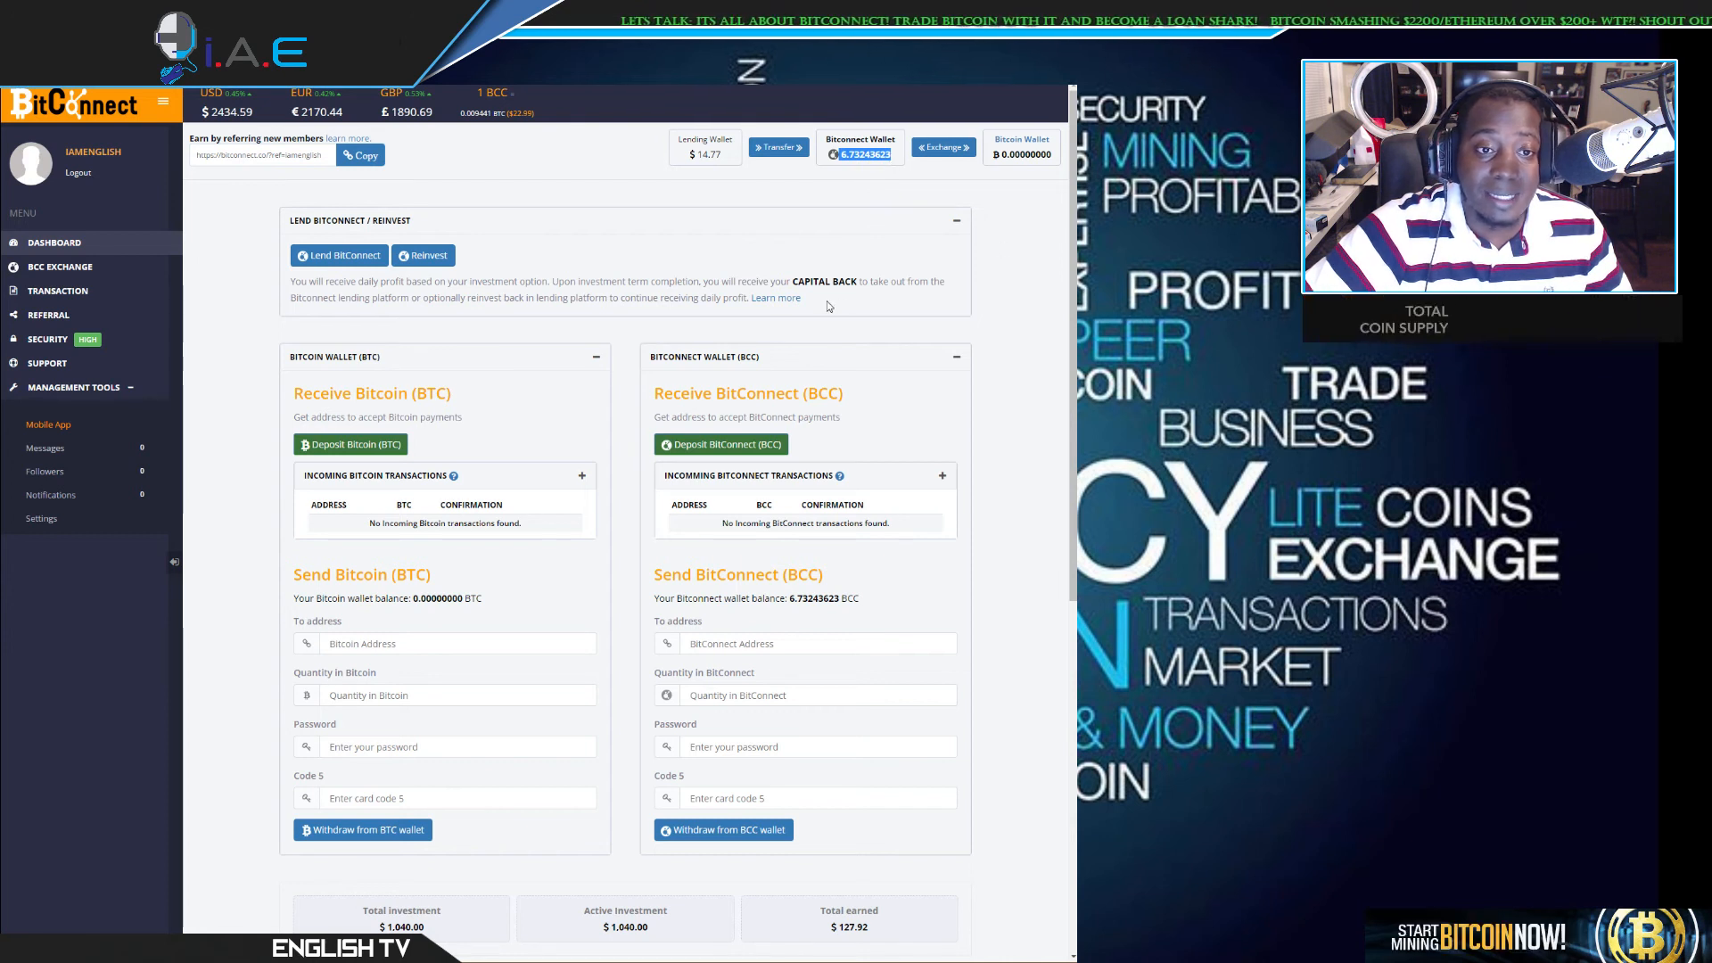
mouse_move(953, 281)
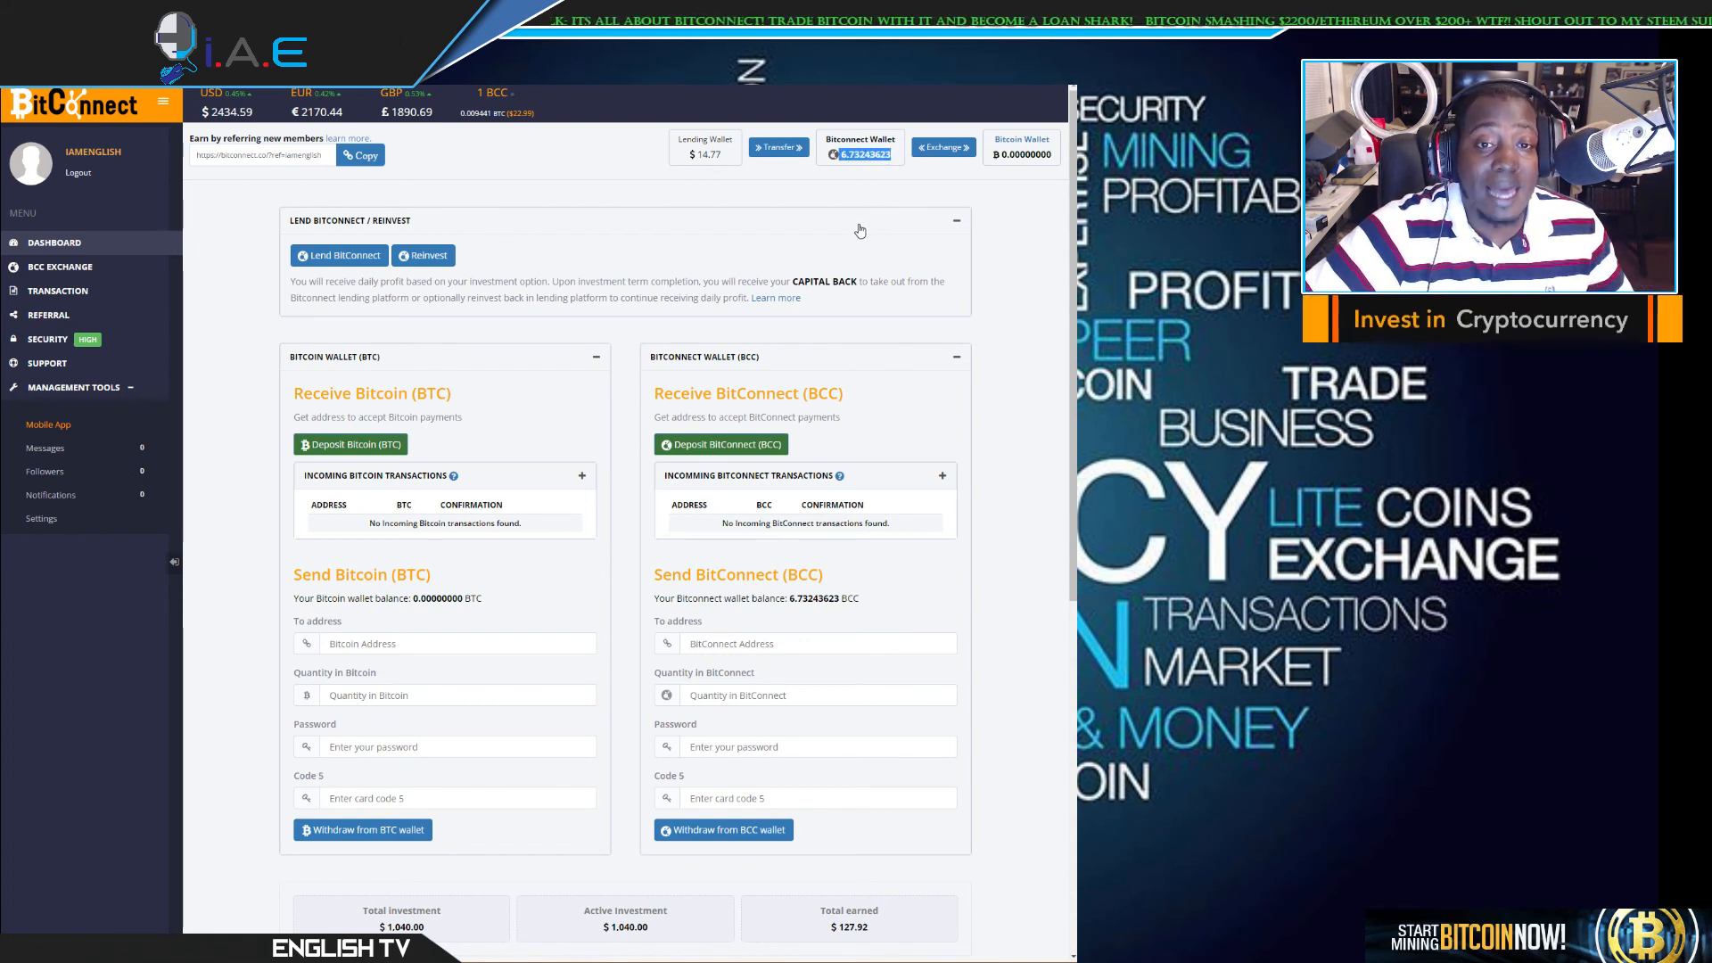
mouse_move(846, 360)
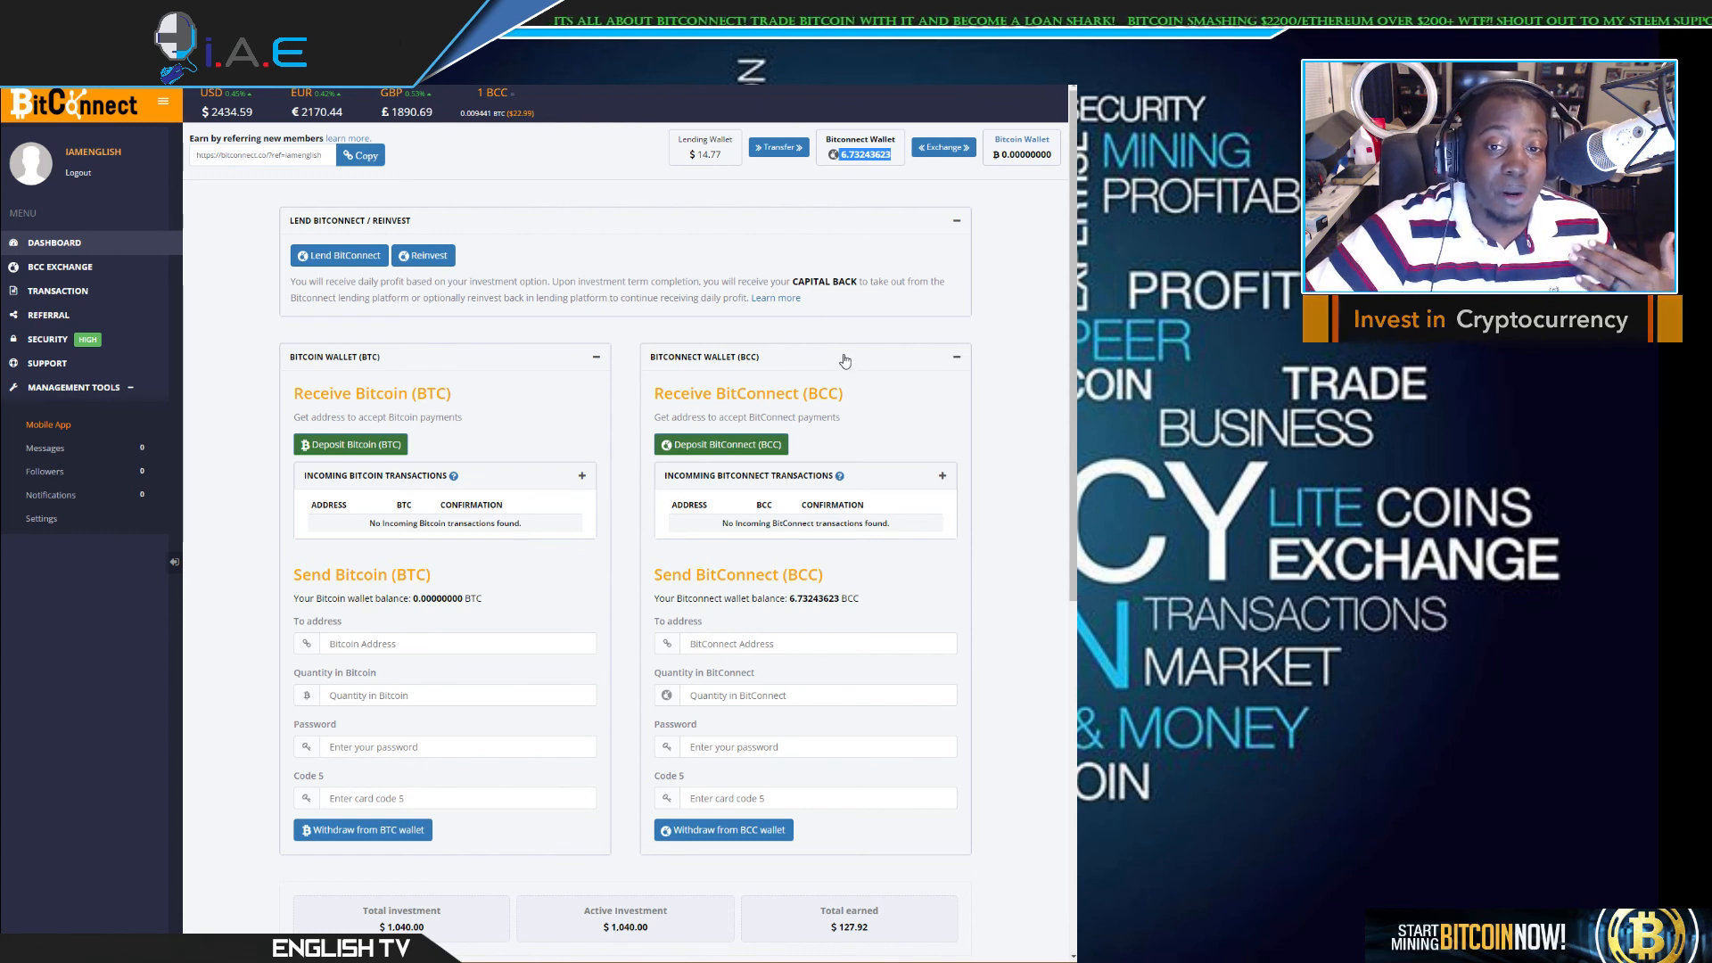